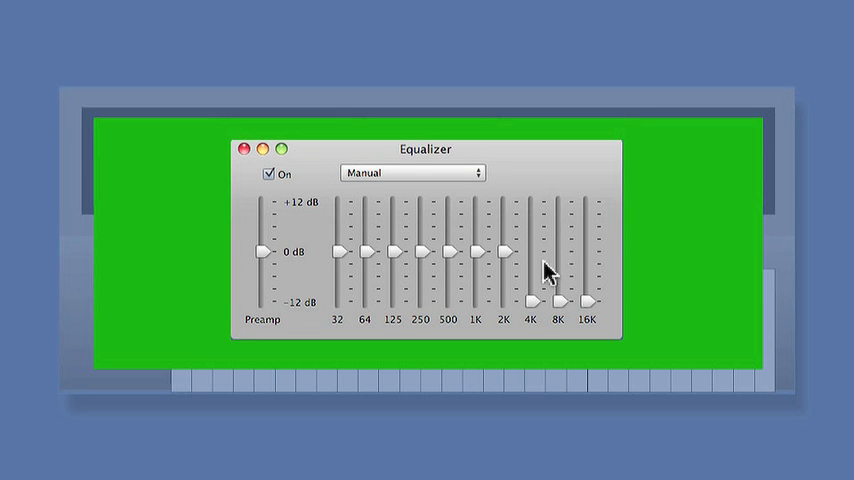
# Step: Drag the iTunes 4K, 8K and 16K equalizer sliders fully down to -12 dB
pyautogui.moveTo(502, 251); pyautogui.dragTo(502, 300)
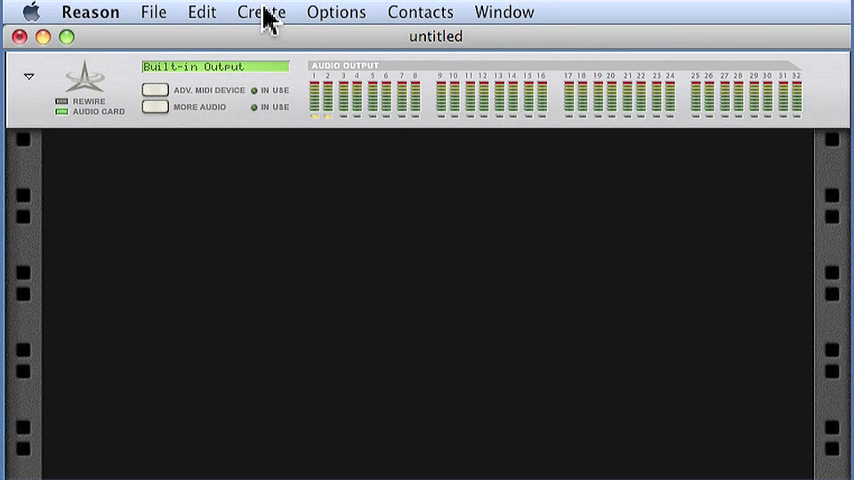
# Step: Add a SubTractor Analog Synthesizer to the rack and reset it to Init Patch
pyautogui.click(261, 12)
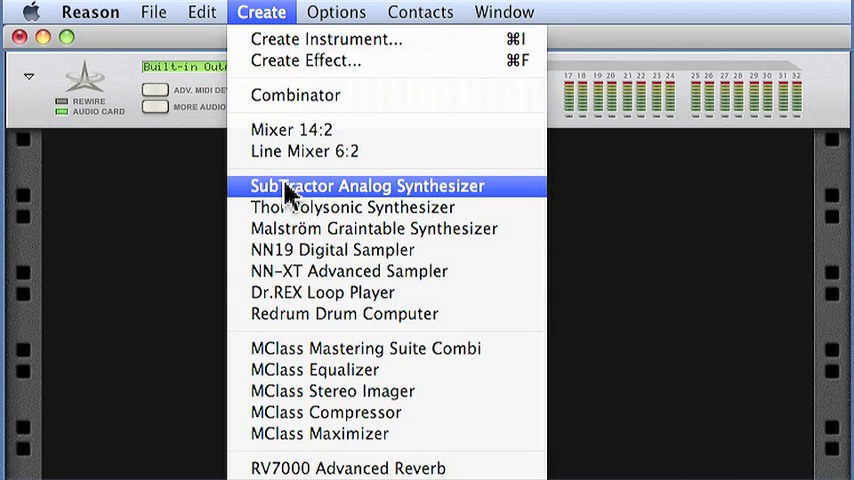
pyautogui.moveTo(345, 200)
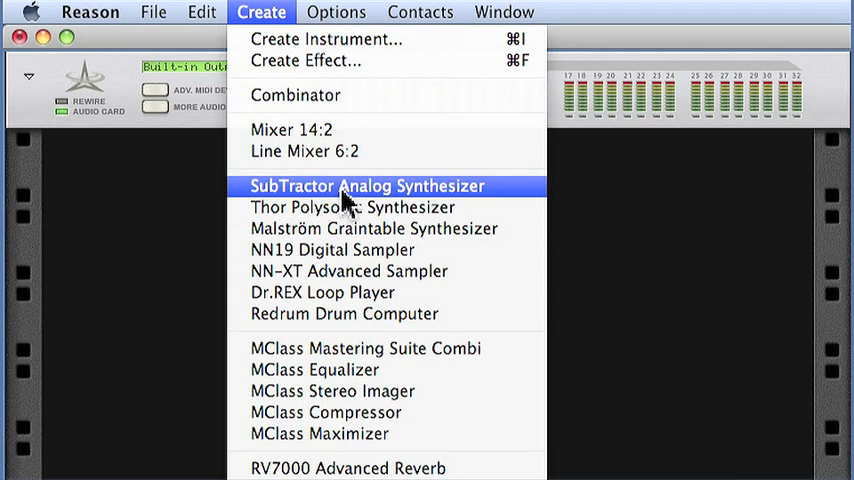
pyautogui.moveTo(332, 202)
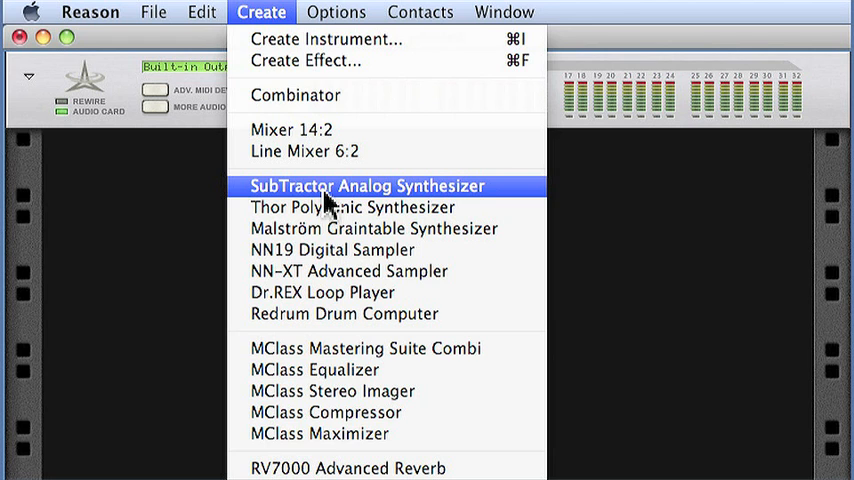
pyautogui.click(368, 186)
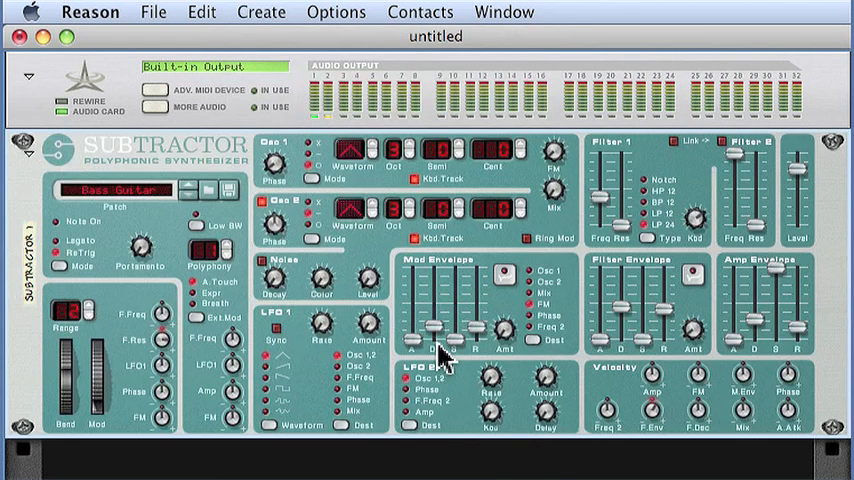
pyautogui.moveTo(225, 300)
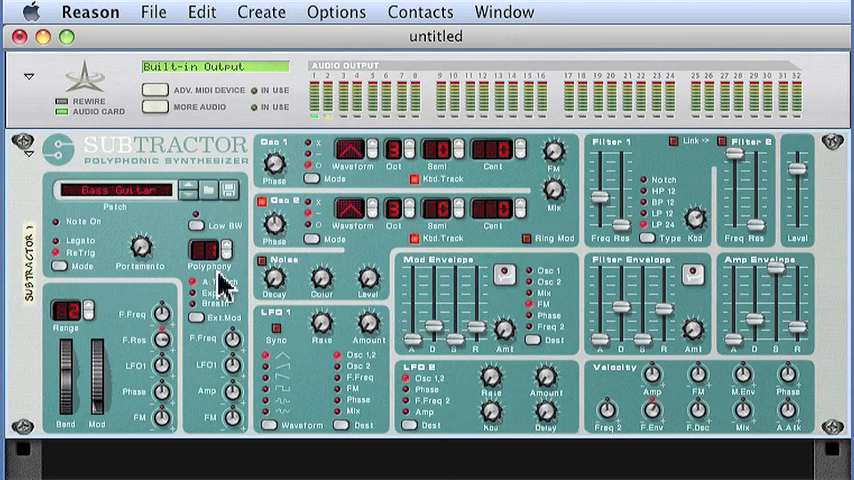
pyautogui.rightClick(230, 290)
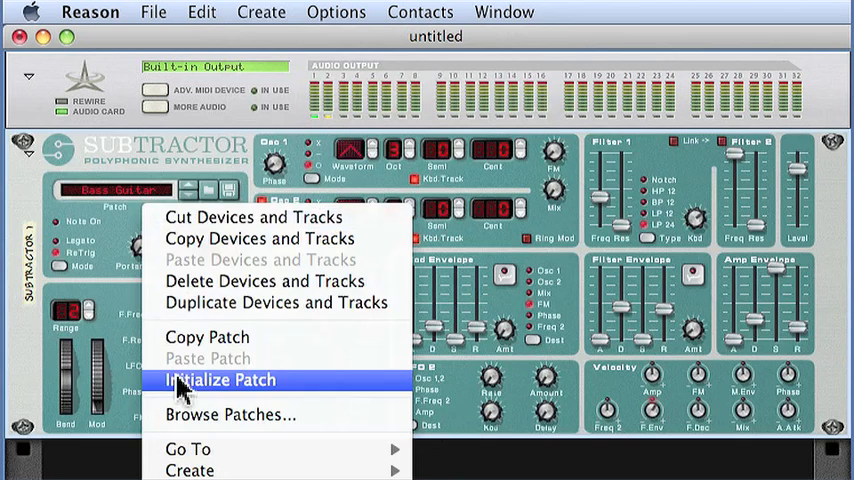
pyautogui.click(219, 380)
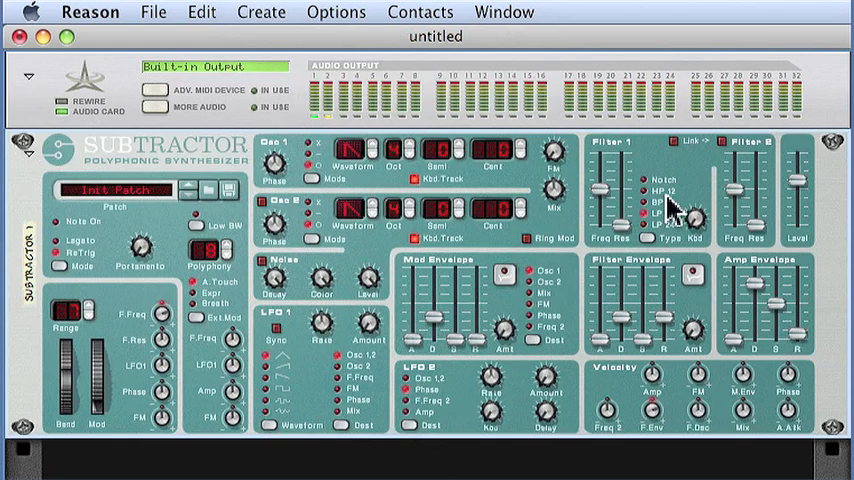
pyautogui.moveTo(290, 225)
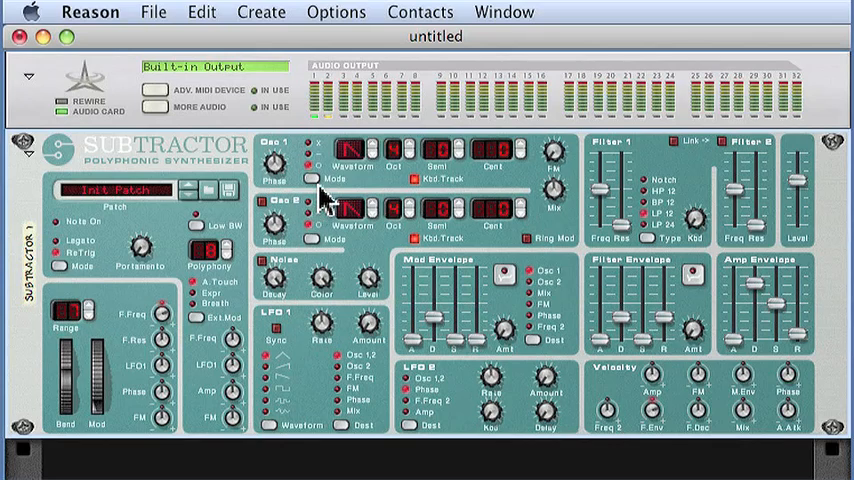
pyautogui.moveTo(355, 185)
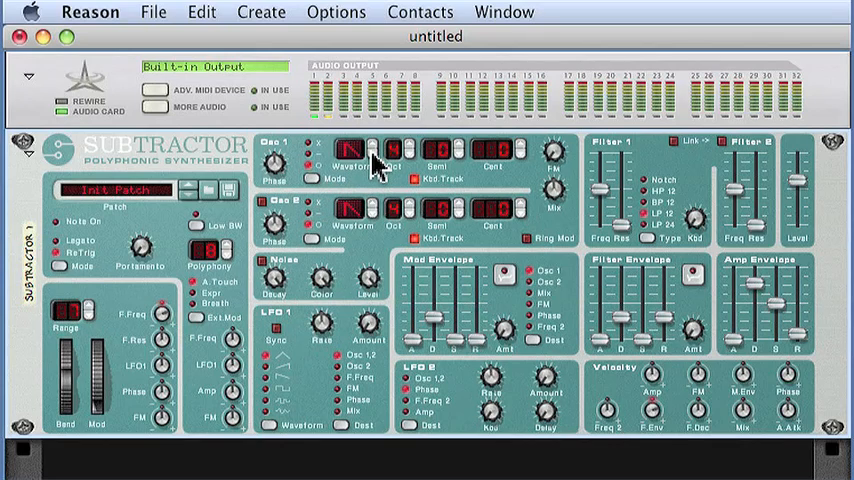
pyautogui.moveTo(375, 160)
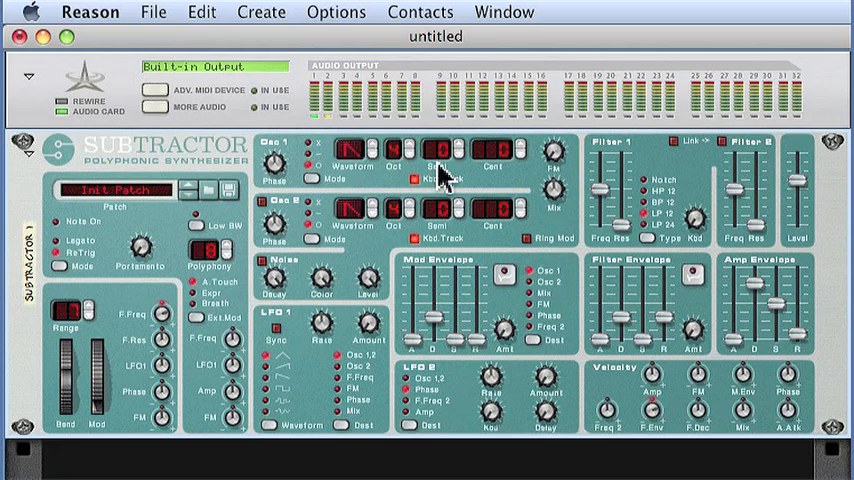
pyautogui.moveTo(268, 218)
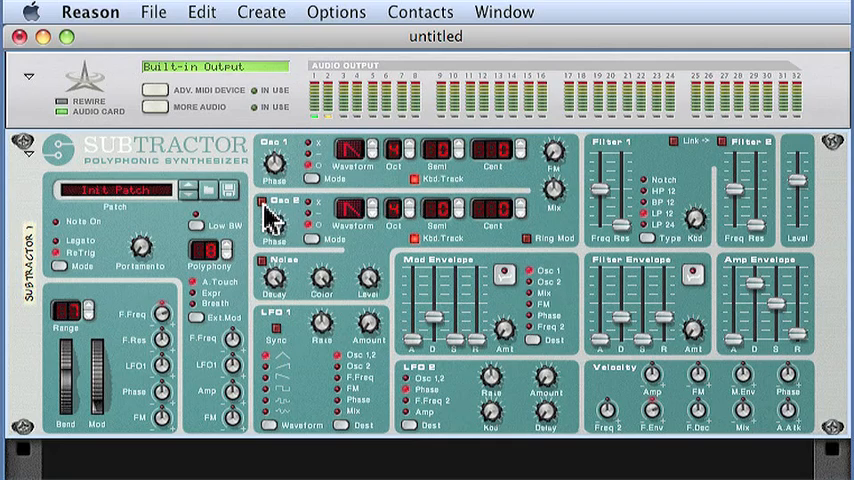
pyautogui.moveTo(290, 228)
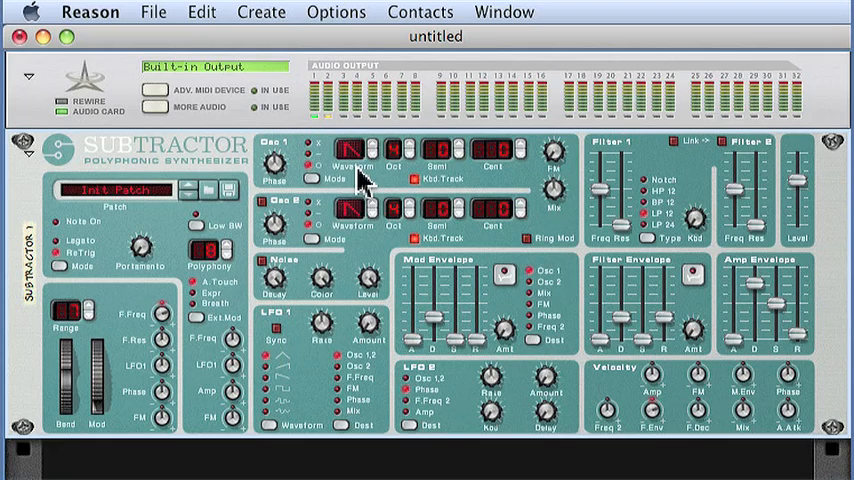
pyautogui.moveTo(365, 180)
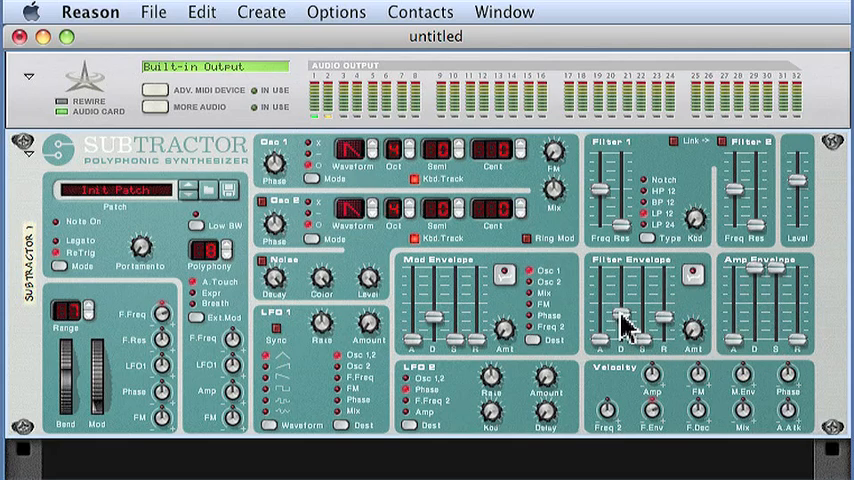
# Step: Raise the filter envelope, then sweep Filter 1 cutoff through 99 and 115, settling at 62
pyautogui.moveTo(638, 330); pyautogui.dragTo(638, 275)
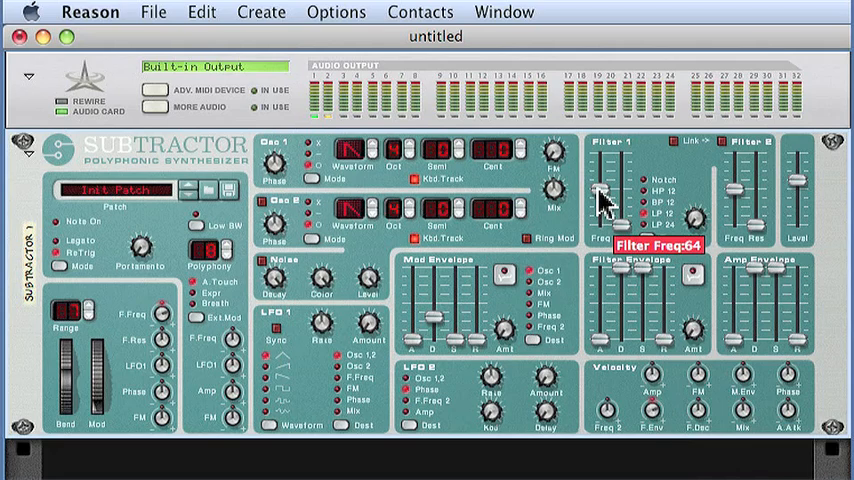
pyautogui.moveTo(600, 195); pyautogui.dragTo(600, 215)
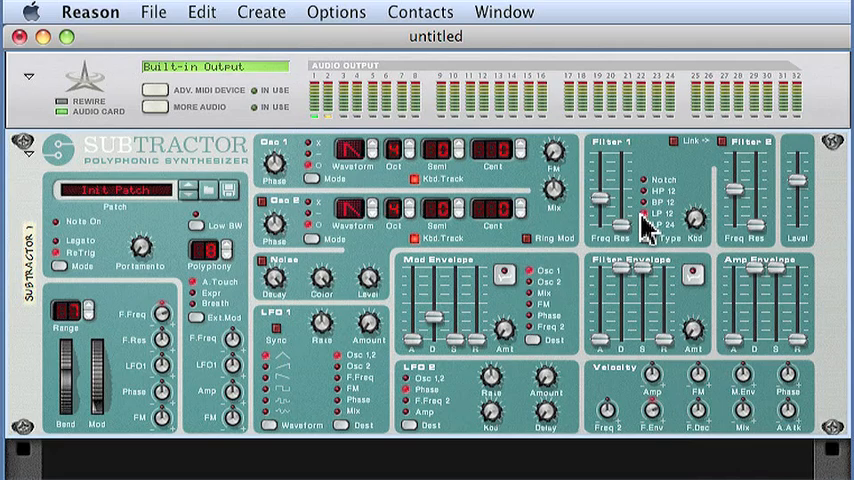
pyautogui.moveTo(648, 272)
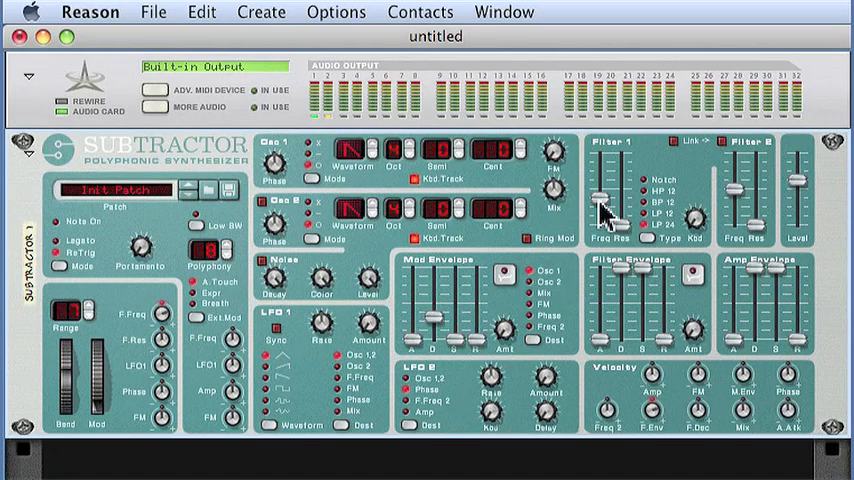
pyautogui.moveTo(600, 210)
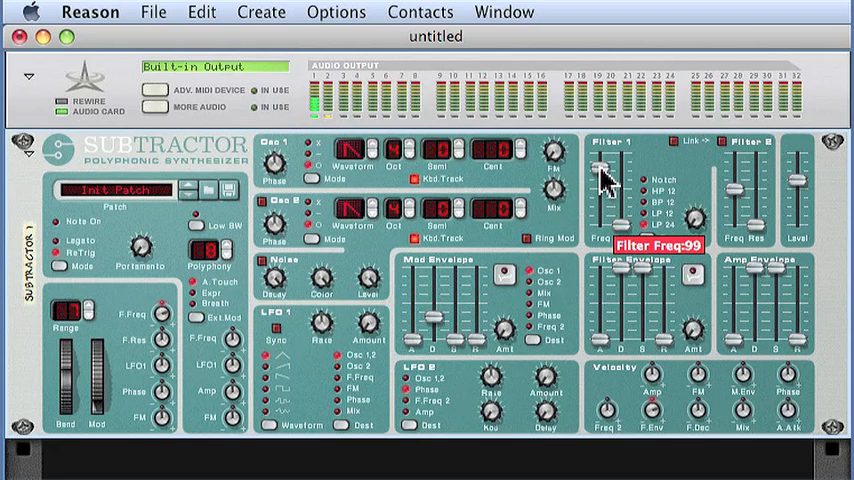
pyautogui.moveTo(600, 170); pyautogui.dragTo(600, 190)
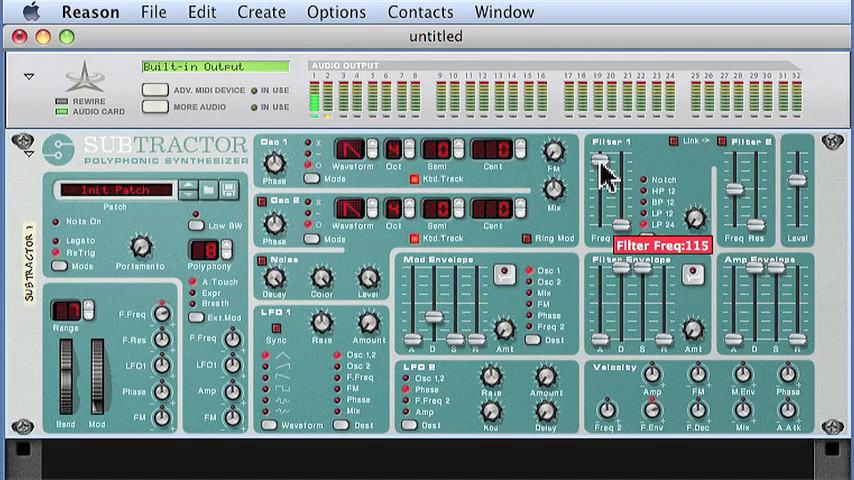
pyautogui.moveTo(600, 165); pyautogui.dragTo(600, 215)
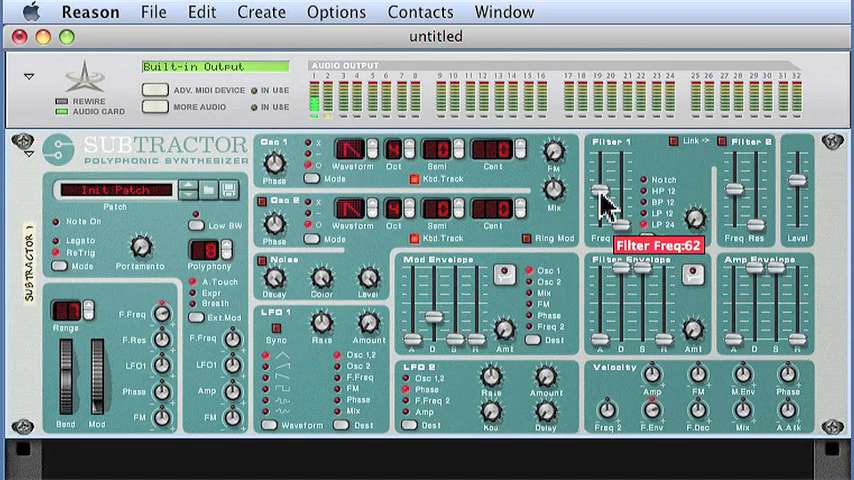
pyautogui.moveTo(601, 195); pyautogui.dragTo(601, 180)
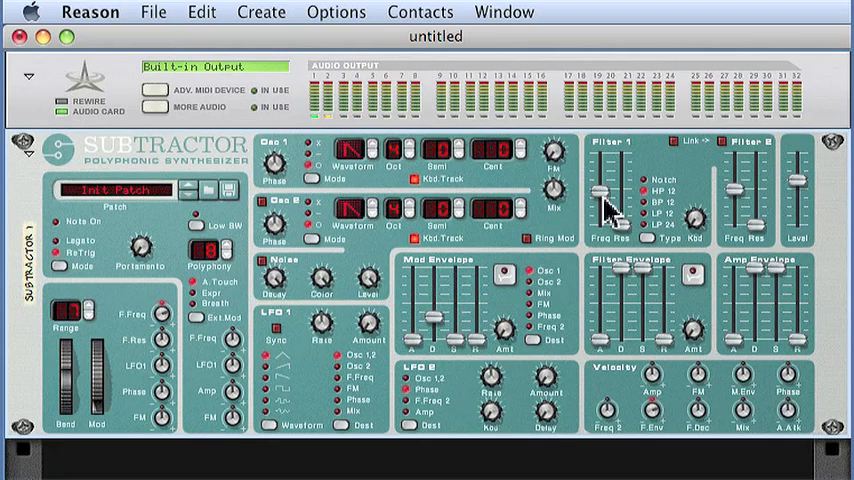
pyautogui.moveTo(570, 215)
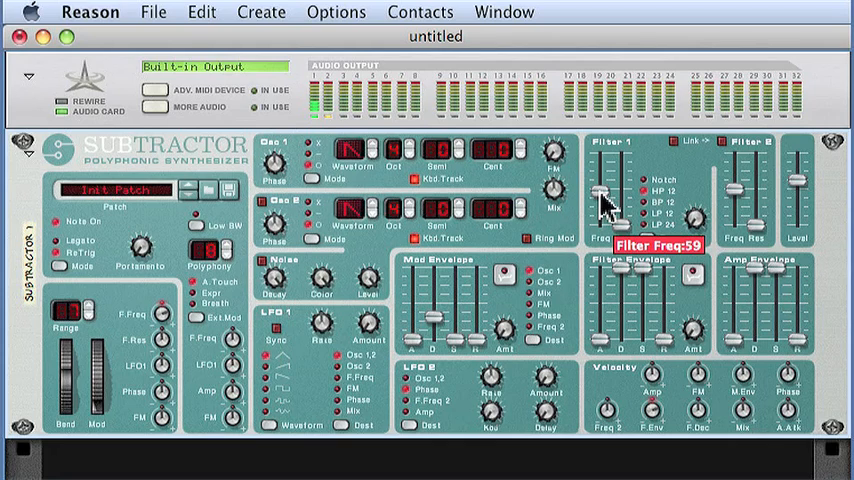
# Step: Sweep Filter 1 cutoff down, back to about 51, then settle it around 57
pyautogui.moveTo(598, 190); pyautogui.dragTo(600, 215)
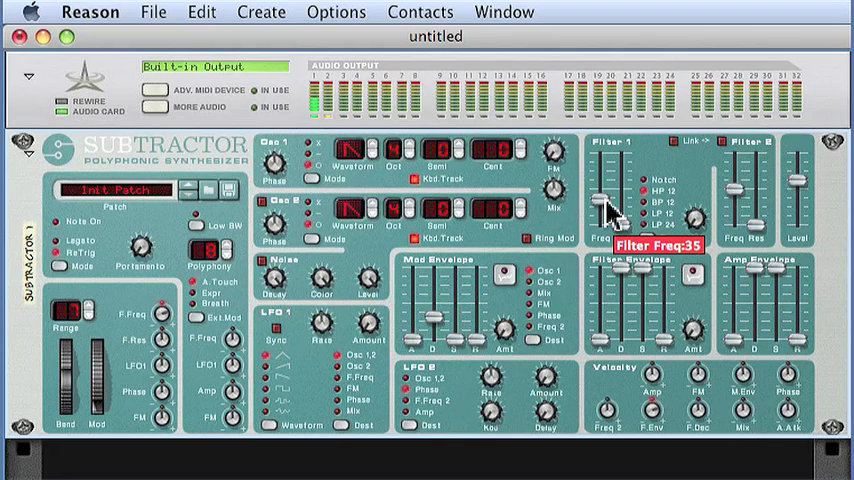
pyautogui.moveTo(605, 205); pyautogui.dragTo(605, 190)
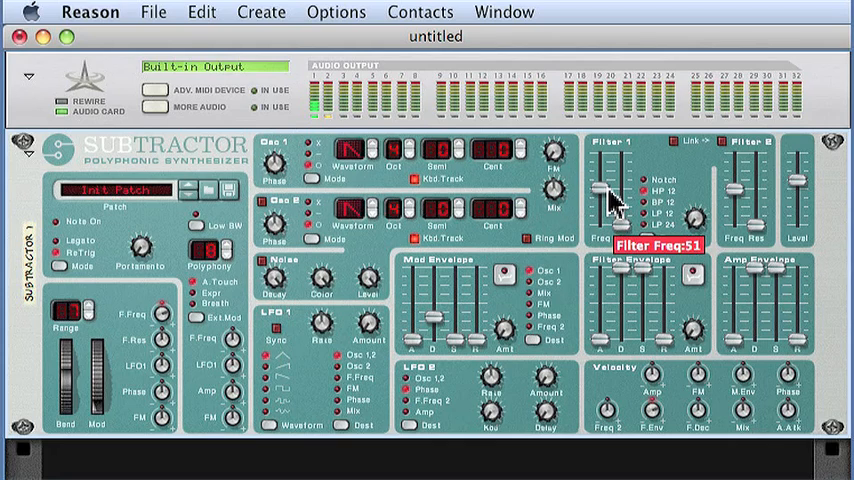
pyautogui.moveTo(603, 200); pyautogui.dragTo(603, 185)
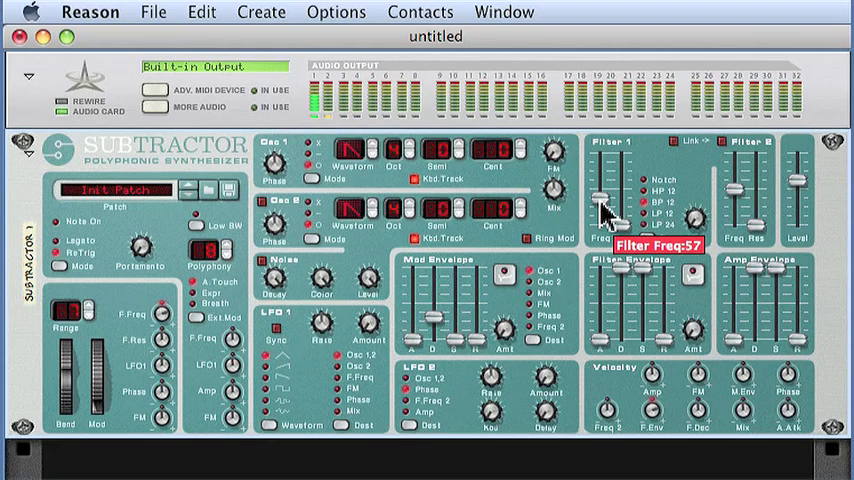
pyautogui.moveTo(600, 210); pyautogui.dragTo(600, 180)
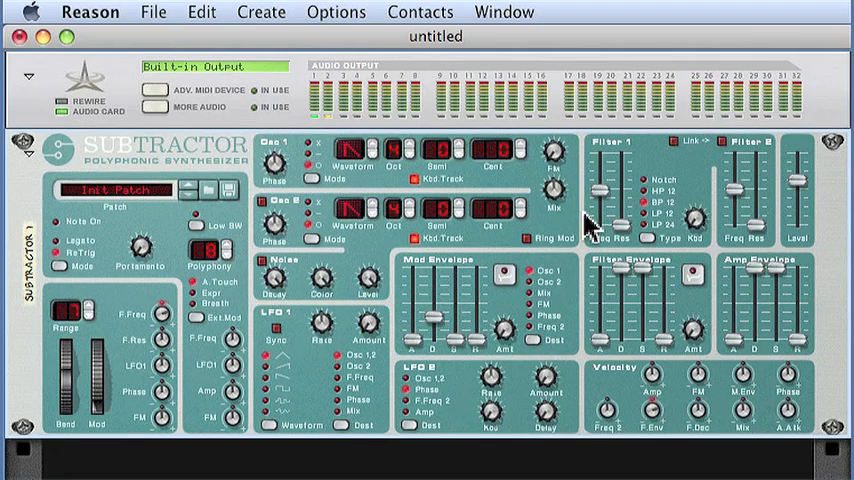
pyautogui.moveTo(727, 338)
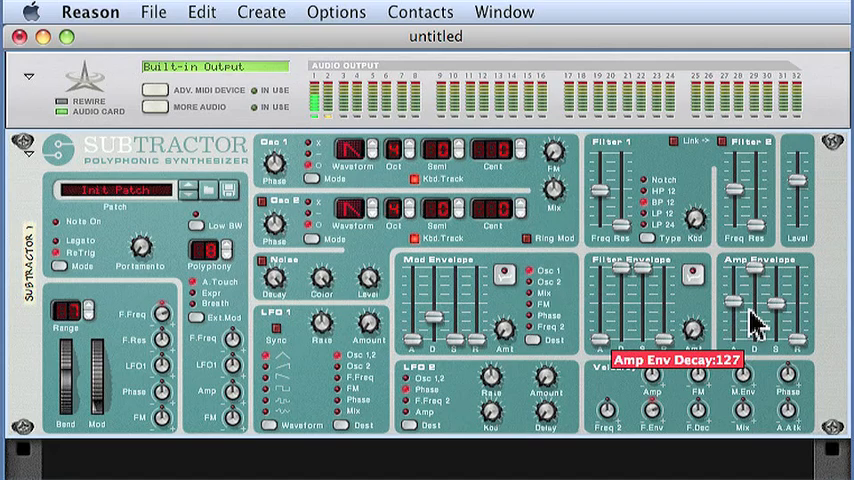
pyautogui.moveTo(648, 285)
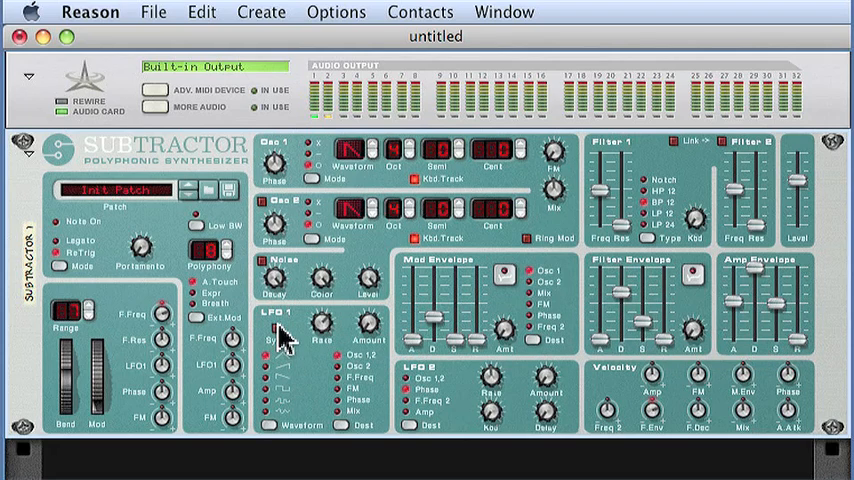
pyautogui.moveTo(375, 340)
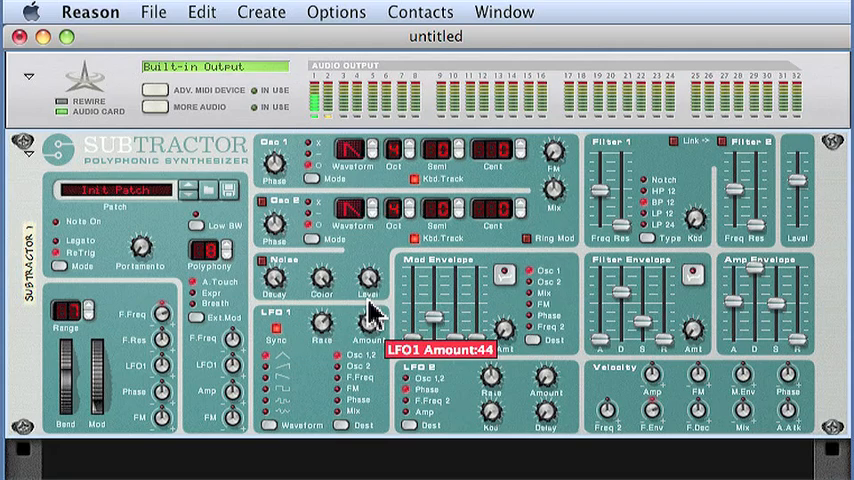
# Step: Set the LFO 1 modulation amount to 44 and fine-tune it
pyautogui.moveTo(370, 295); pyautogui.dragTo(375, 275)
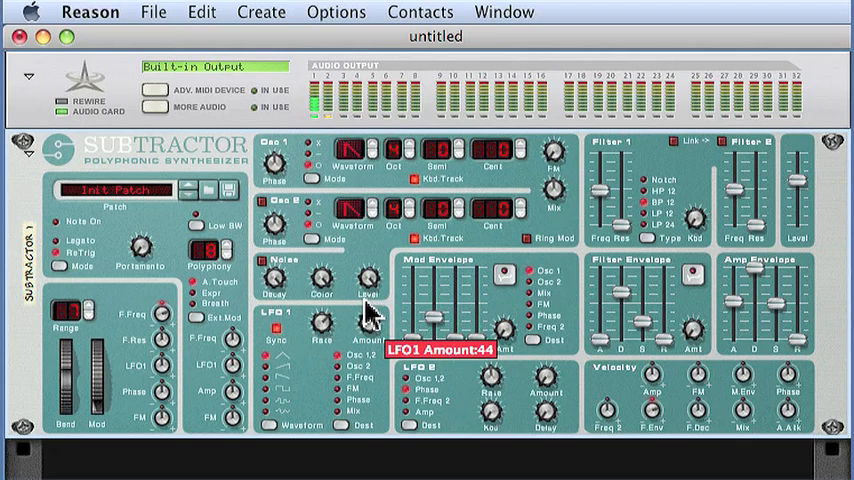
pyautogui.moveTo(365, 325); pyautogui.dragTo(365, 345)
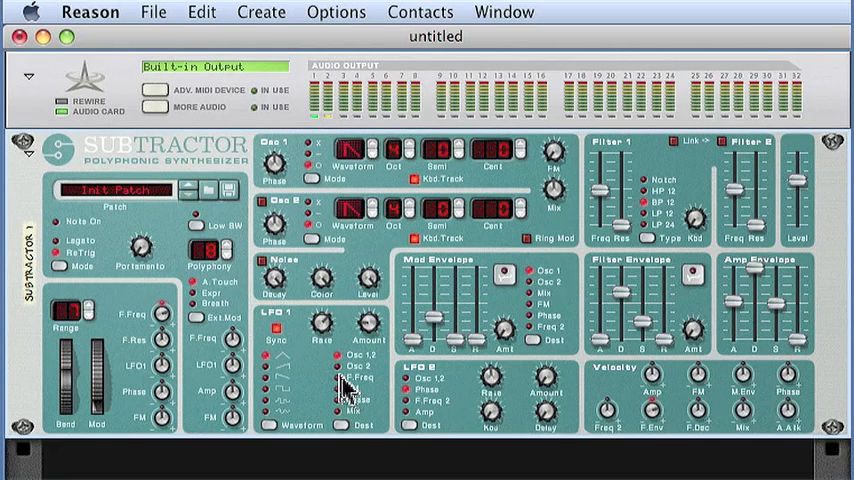
pyautogui.moveTo(240, 180)
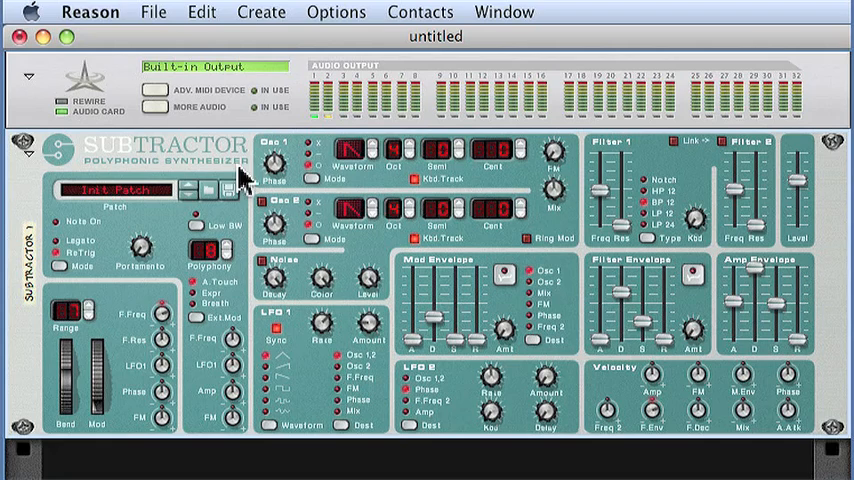
pyautogui.moveTo(530, 230)
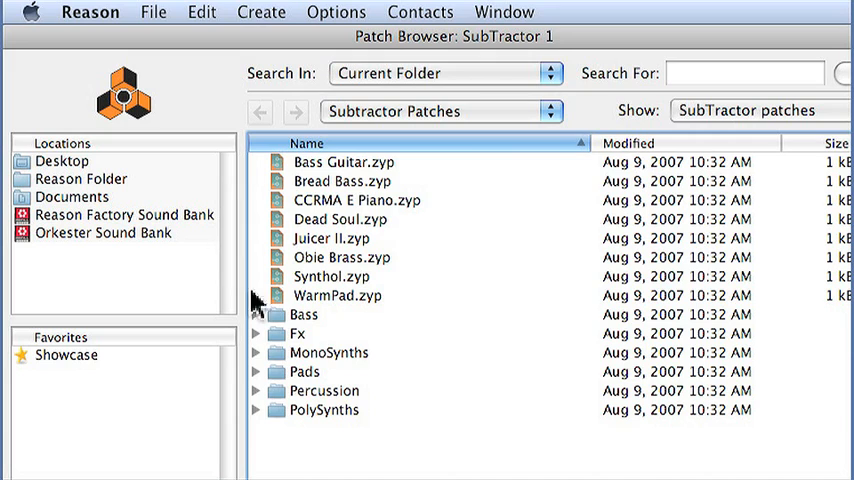
# Step: Open the Fx patches and audition BadTrippah, Bowed Steel, Clockwork 1, Drunken Drill, Flying Eagles
pyautogui.doubleClick(298, 333)
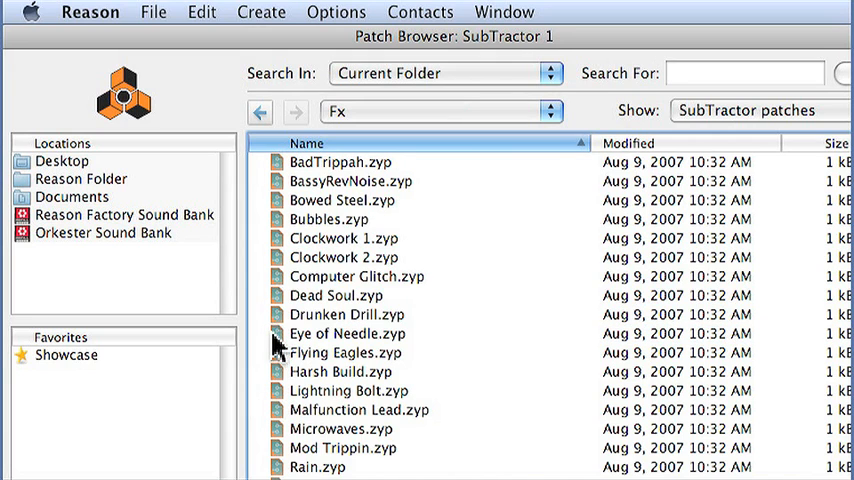
pyautogui.click(341, 161)
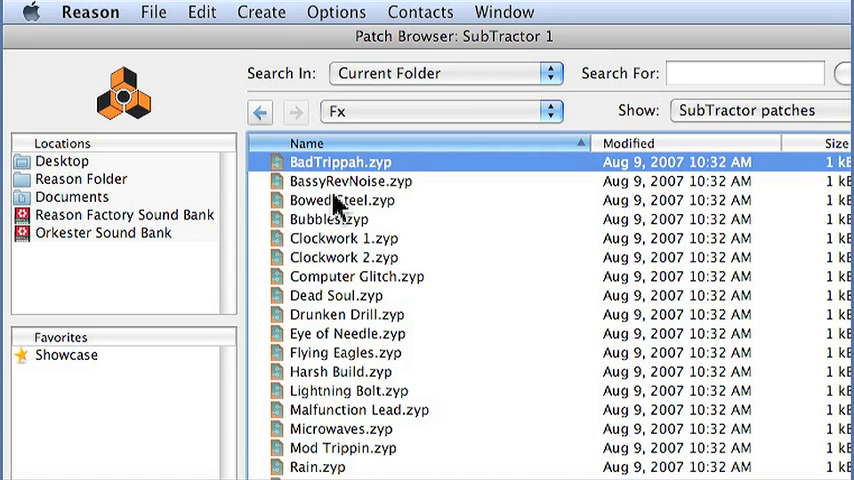
pyautogui.click(343, 200)
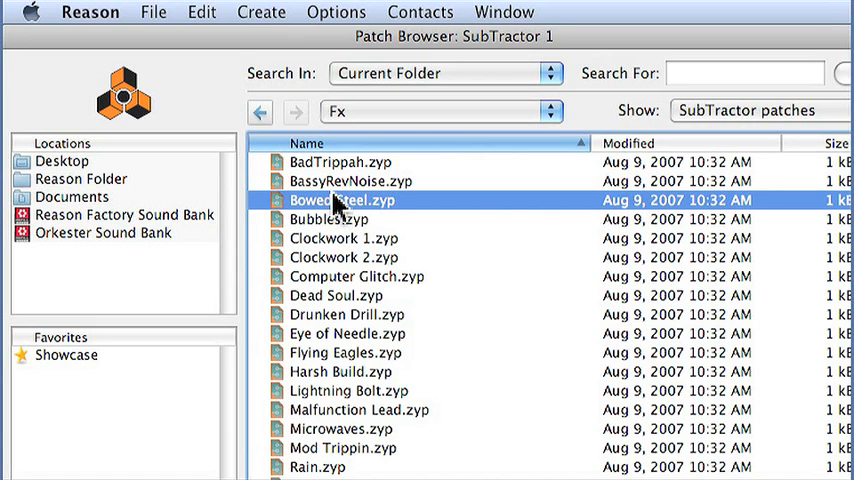
pyautogui.click(344, 238)
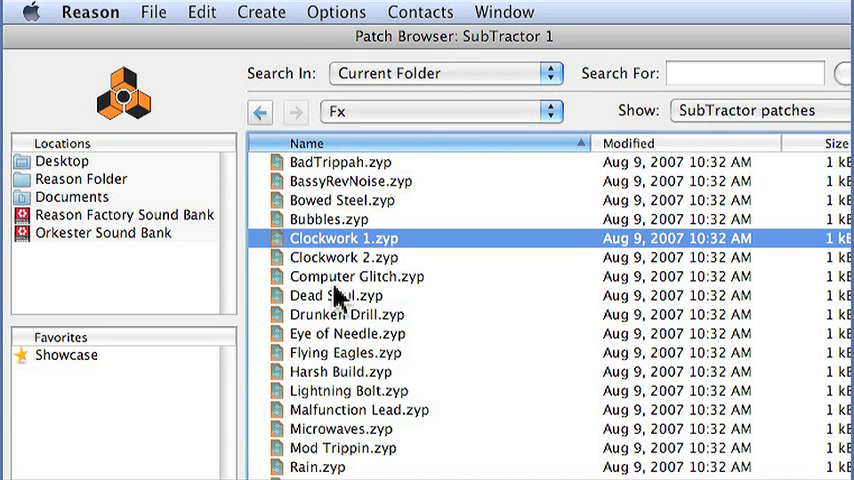
pyautogui.click(348, 314)
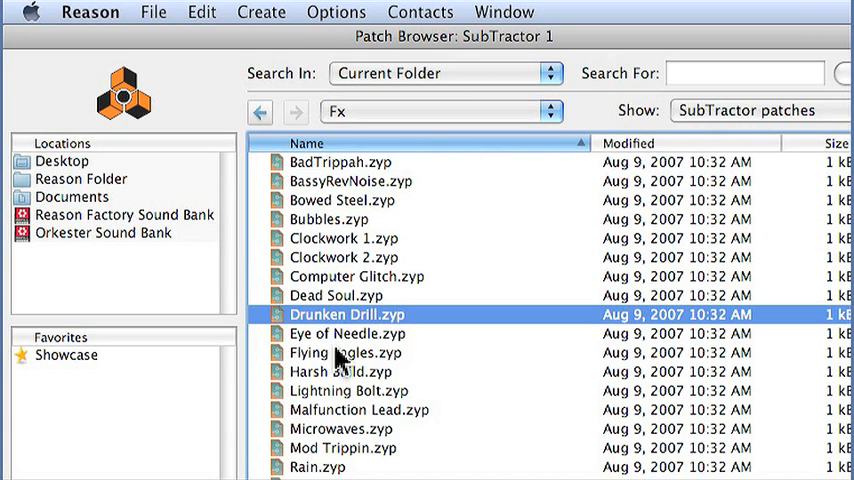
pyautogui.click(347, 352)
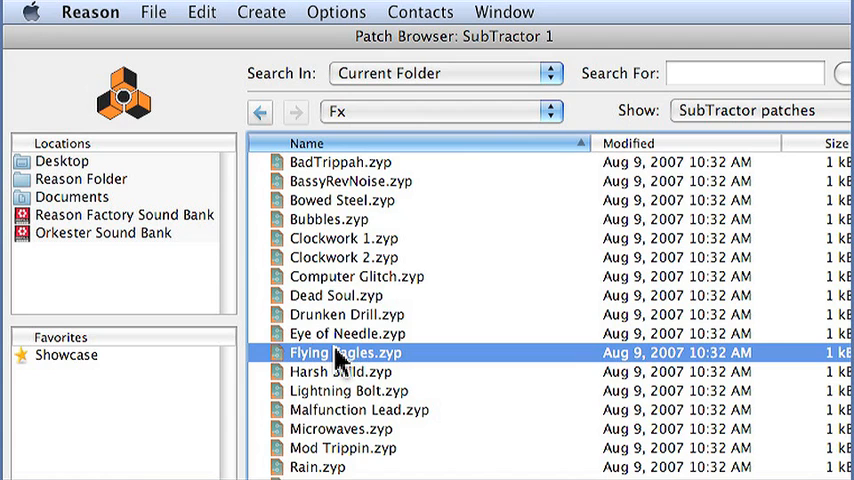
pyautogui.moveTo(432, 425)
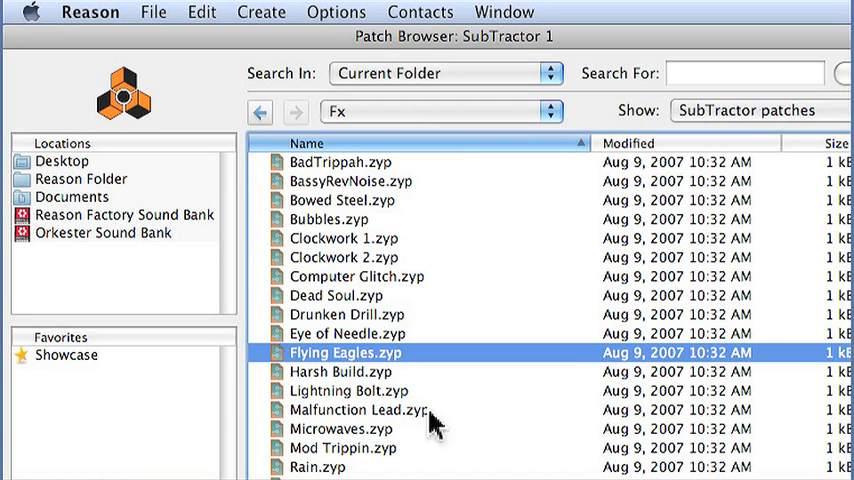